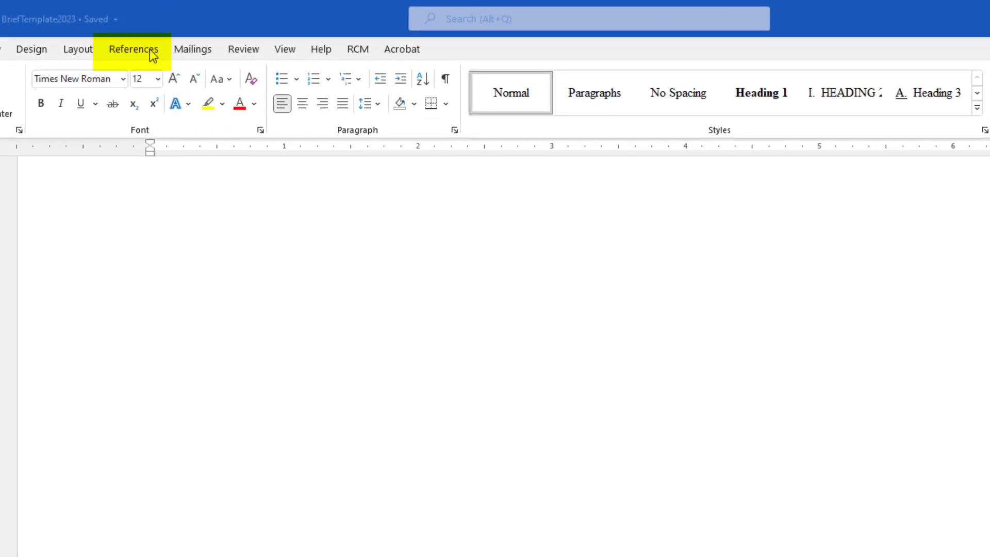
- From the References tab, open Mark Citation for the BriefTemplate2023 document
left_click(133, 49)
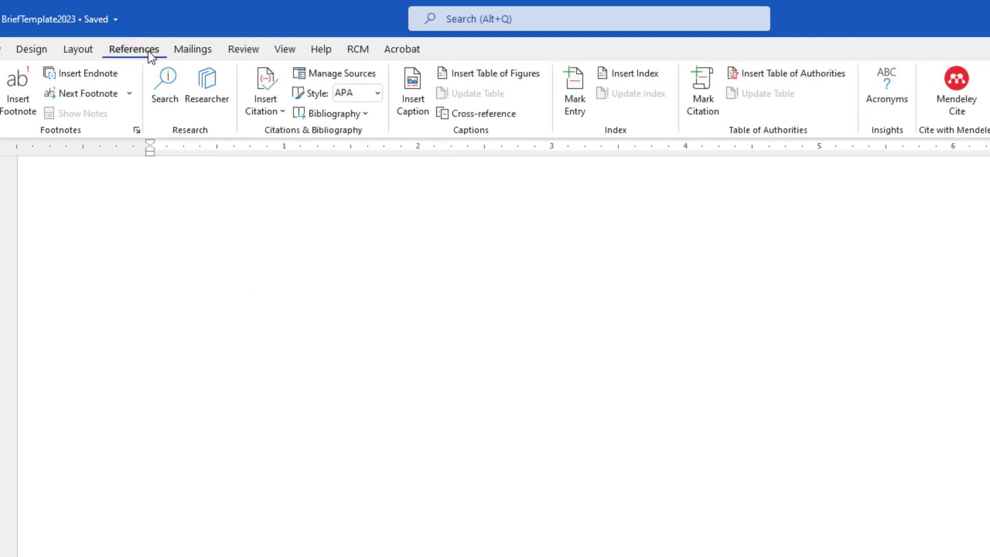
left_click(418, 180)
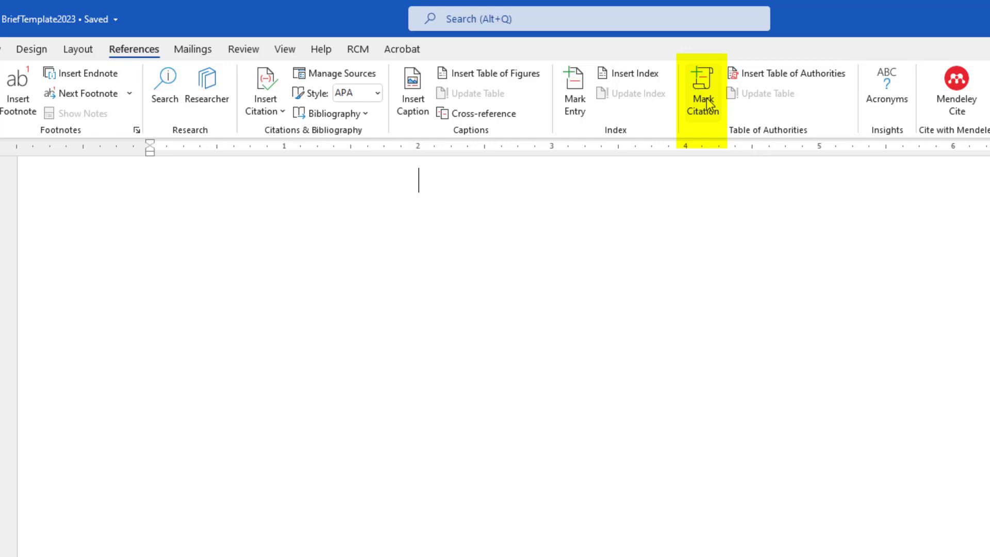
left_click(701, 95)
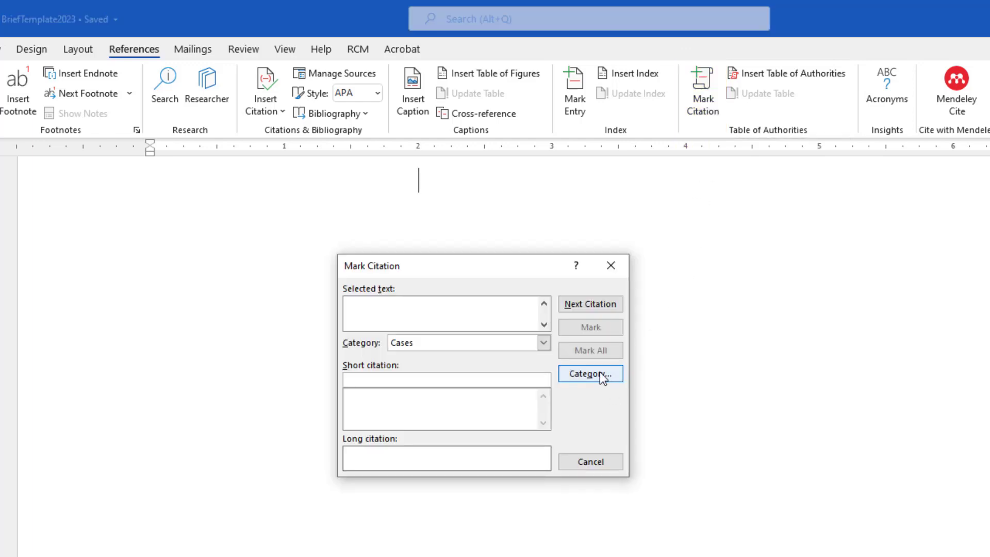
- Open Edit Category and scroll through the categories list
left_click(589, 373)
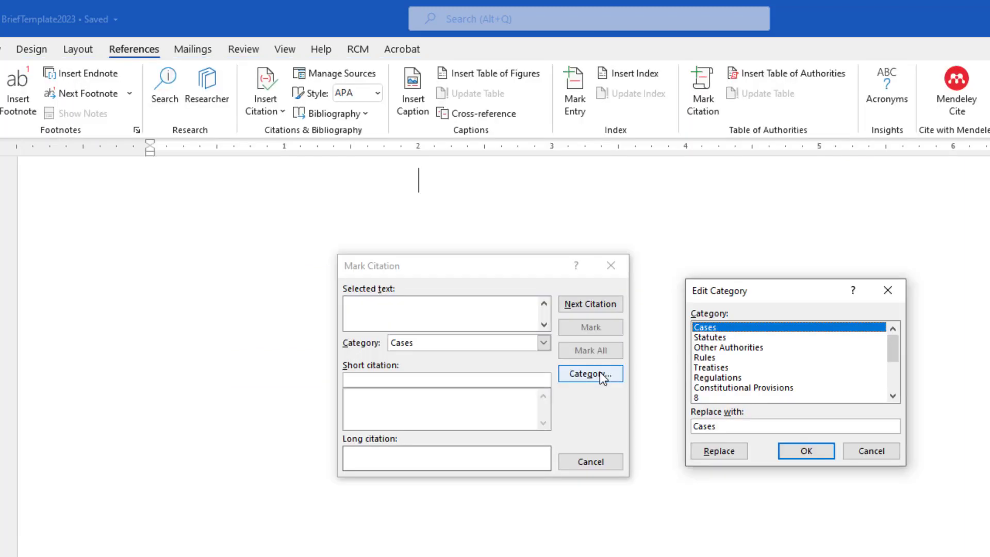
mouse_move(848, 385)
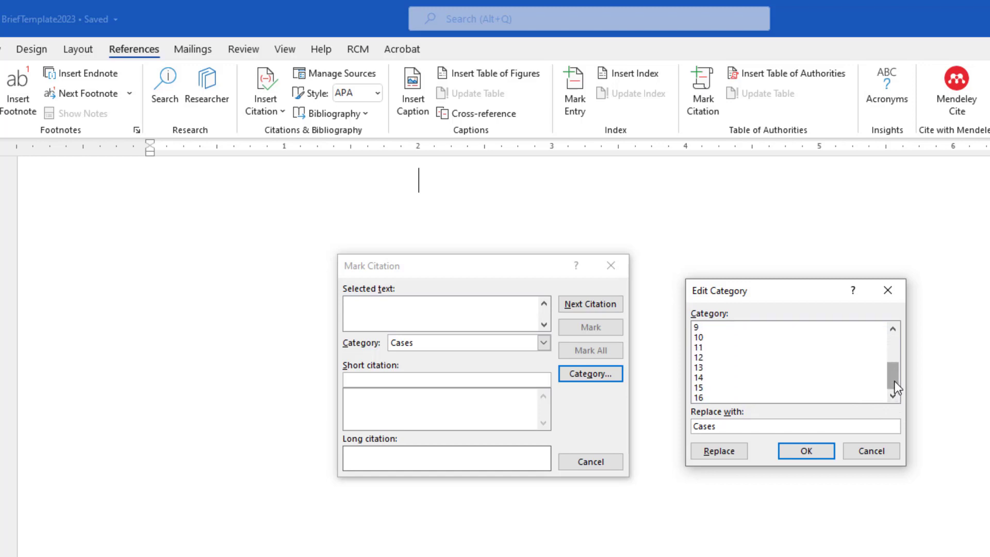
scroll("up", 3)
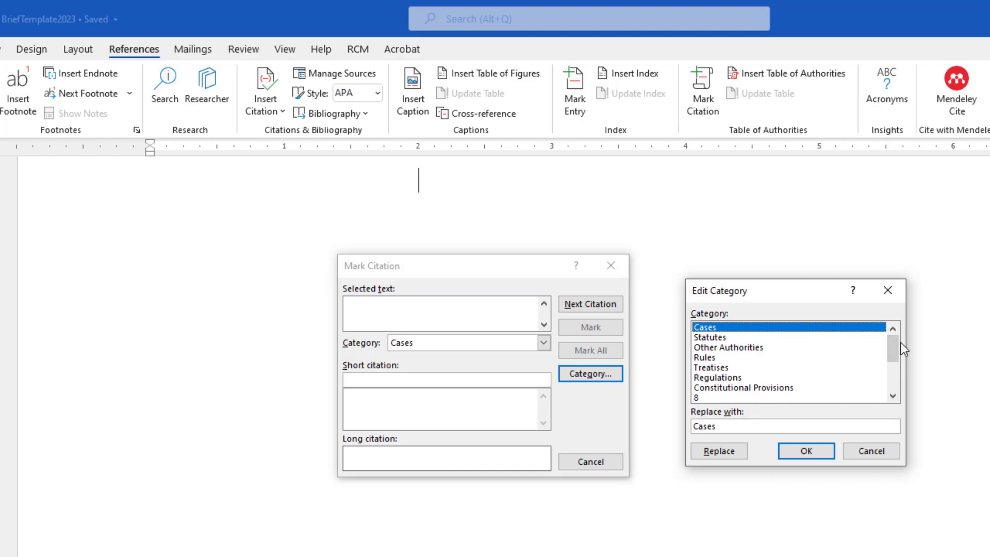
mouse_move(797, 355)
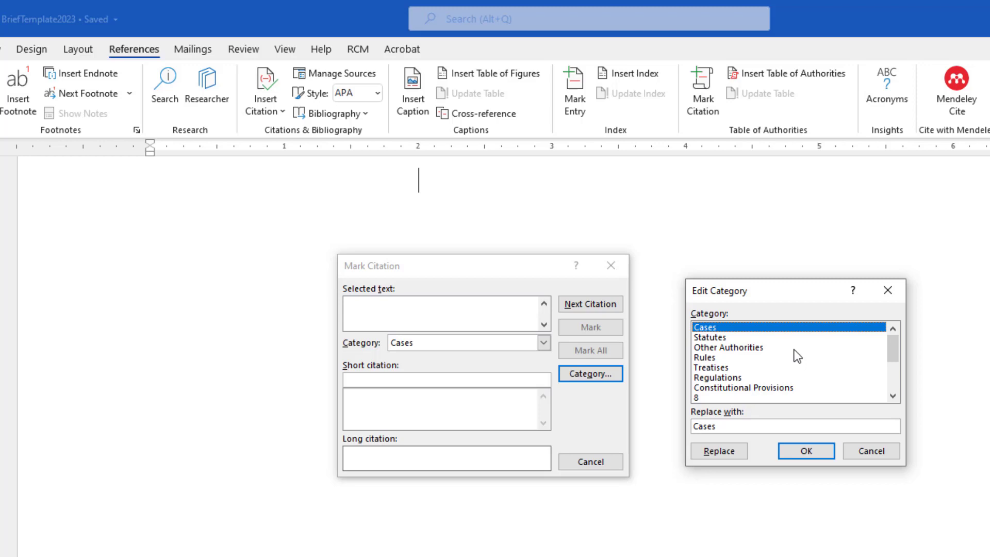
mouse_move(870, 451)
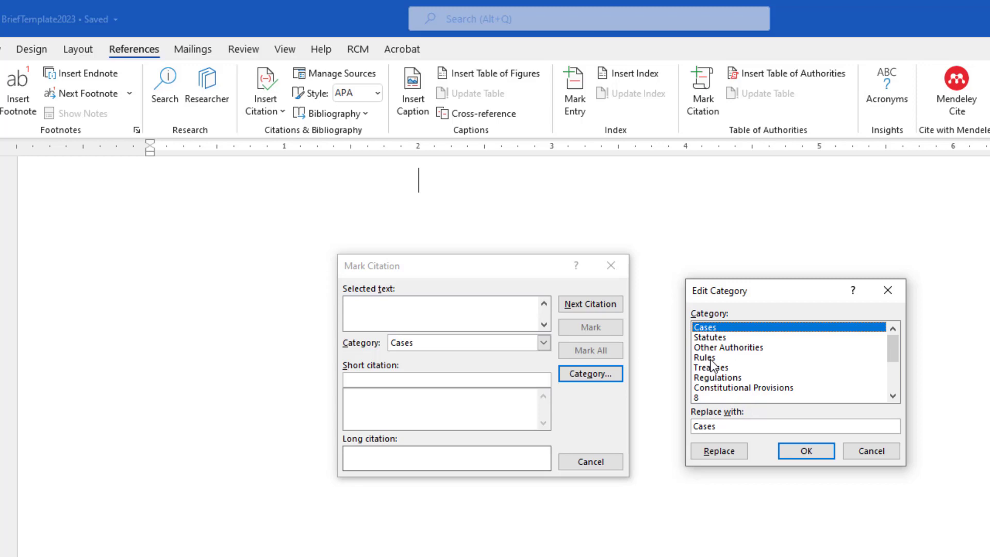
- Replace the Rules category name with 'Court Rules'
left_click(705, 356)
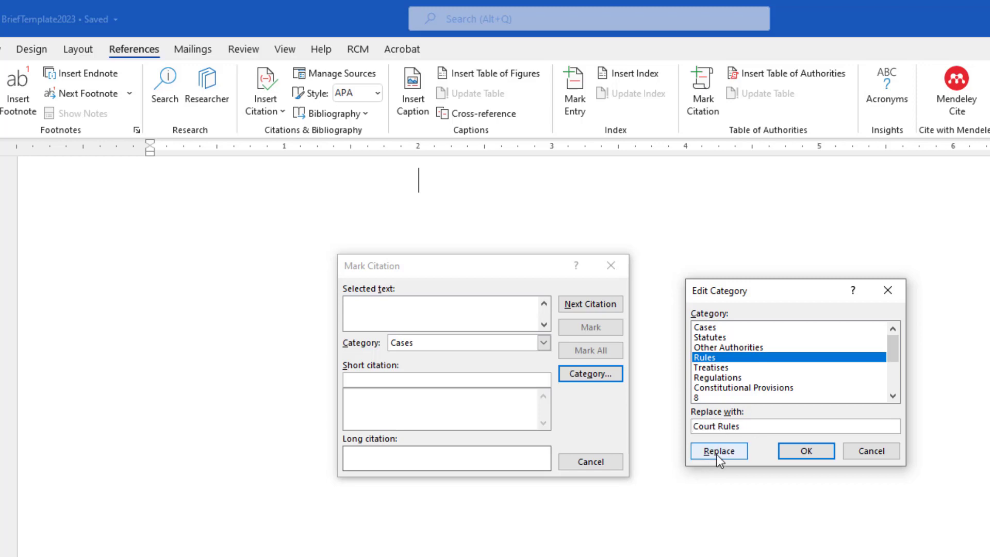
left_click(718, 451)
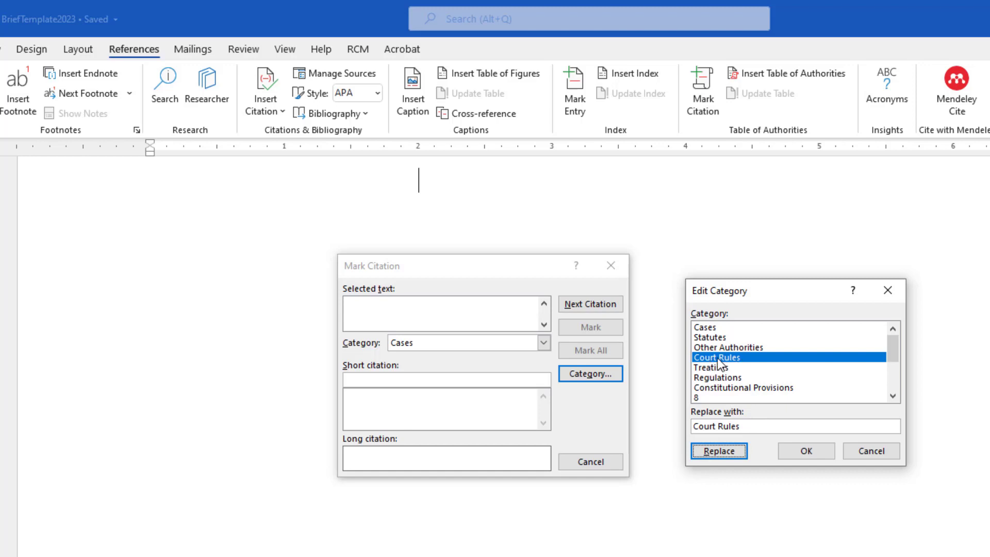
mouse_move(740, 366)
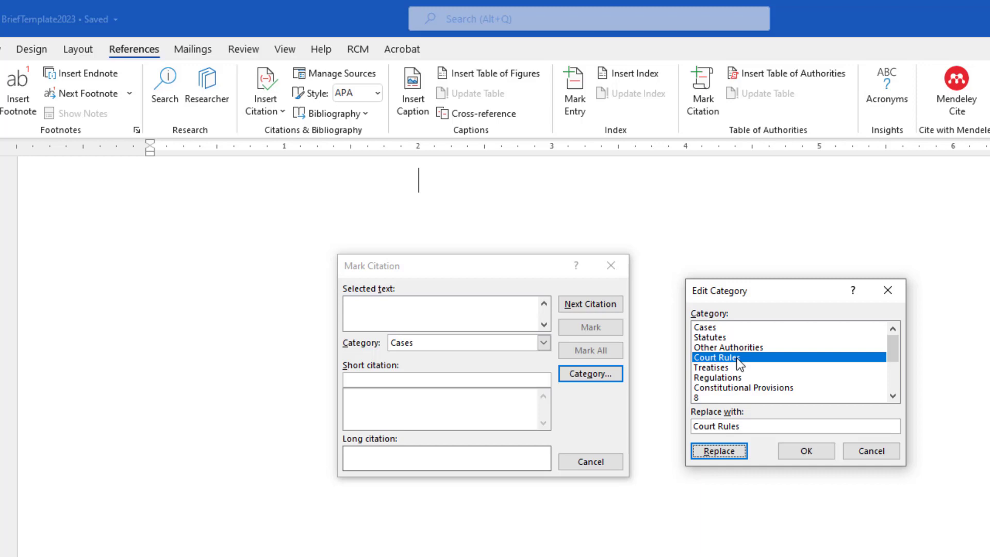
mouse_move(759, 354)
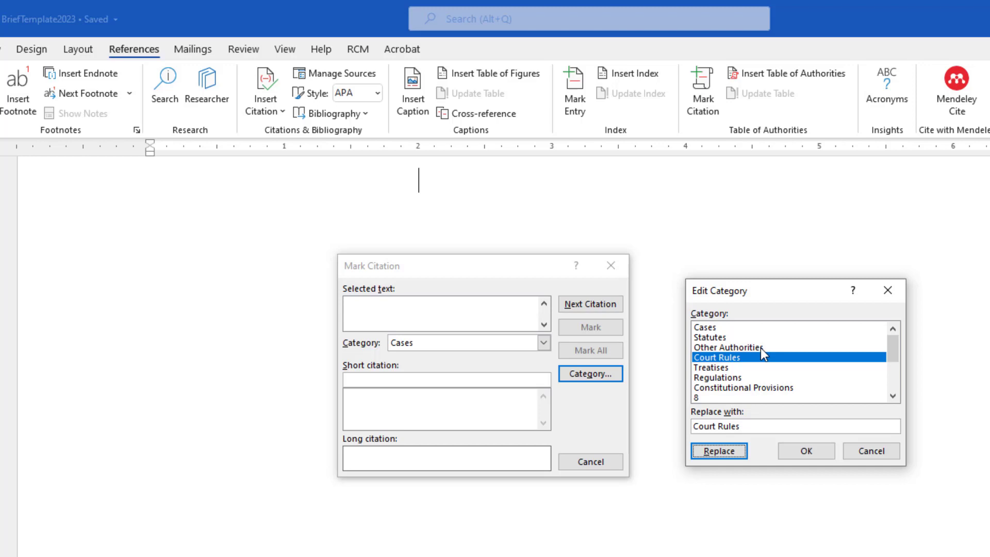
- Replace the Other Authorities category name with 'NA'
left_click(729, 347)
type("NA")
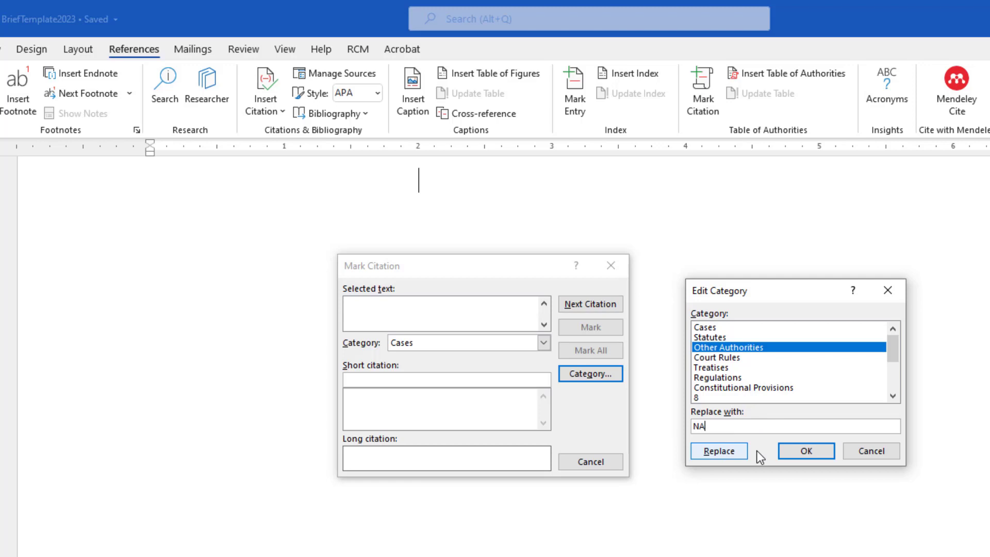
left_click(717, 450)
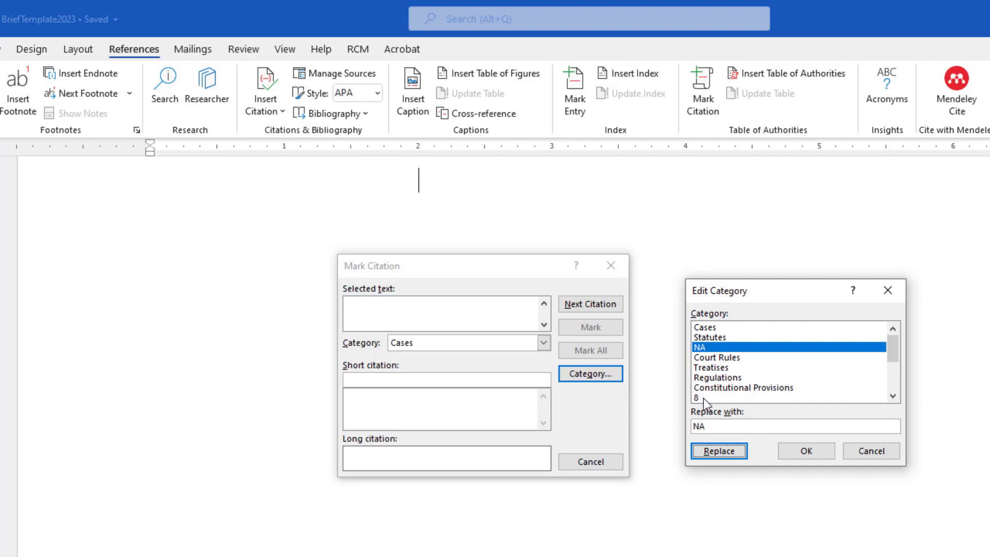
mouse_move(709, 393)
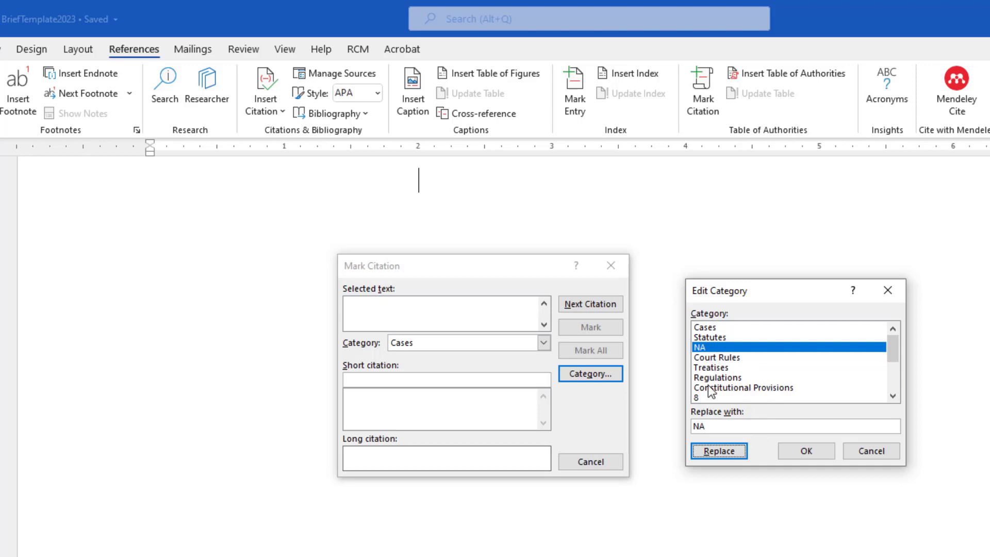
mouse_move(700, 407)
type("Other Authorities")
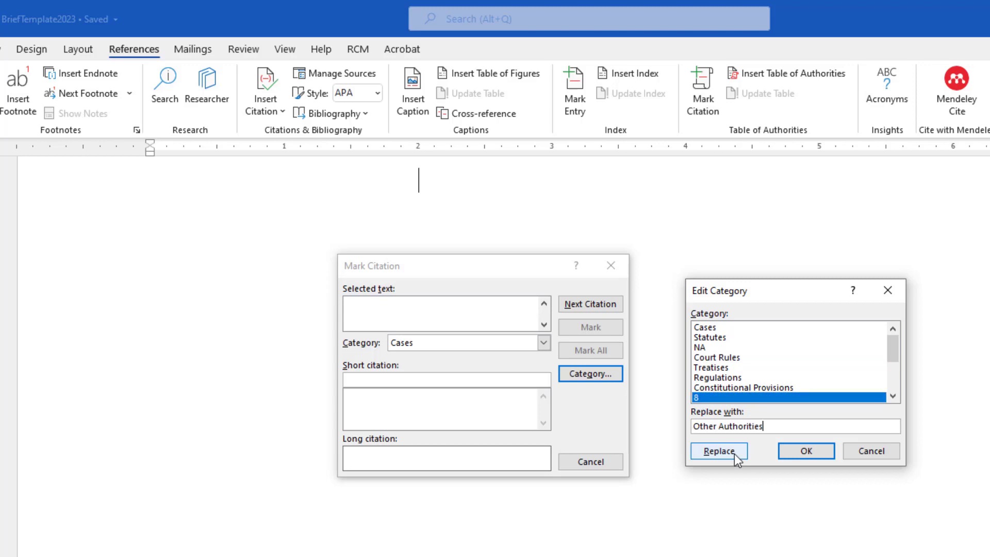
- Rename category 8 to 'Other Authorities'
left_click(717, 451)
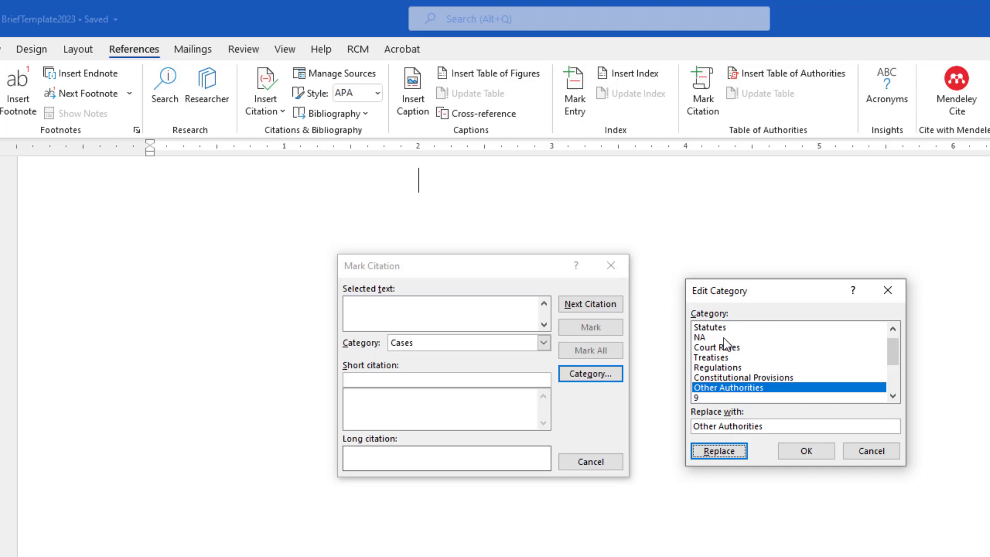
mouse_move(724, 347)
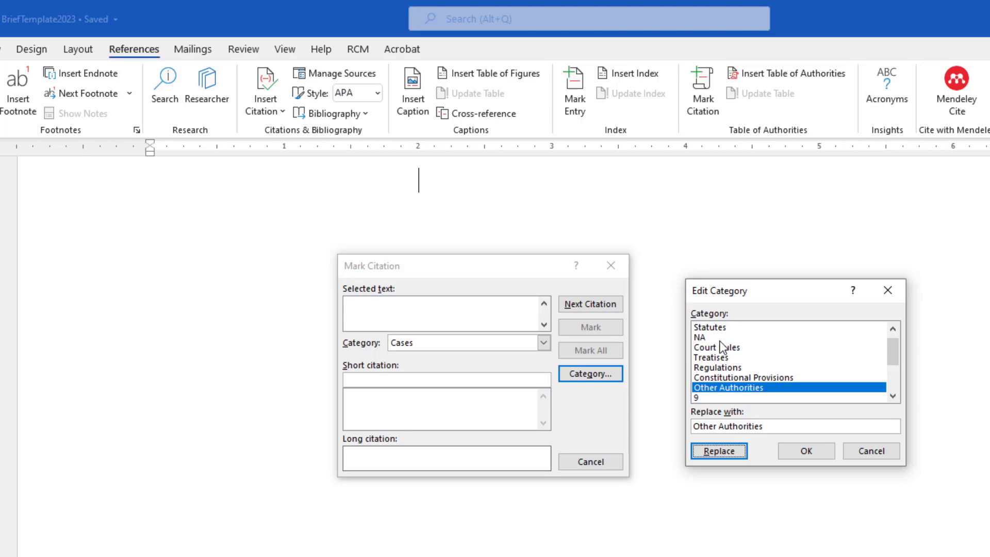
mouse_move(800, 476)
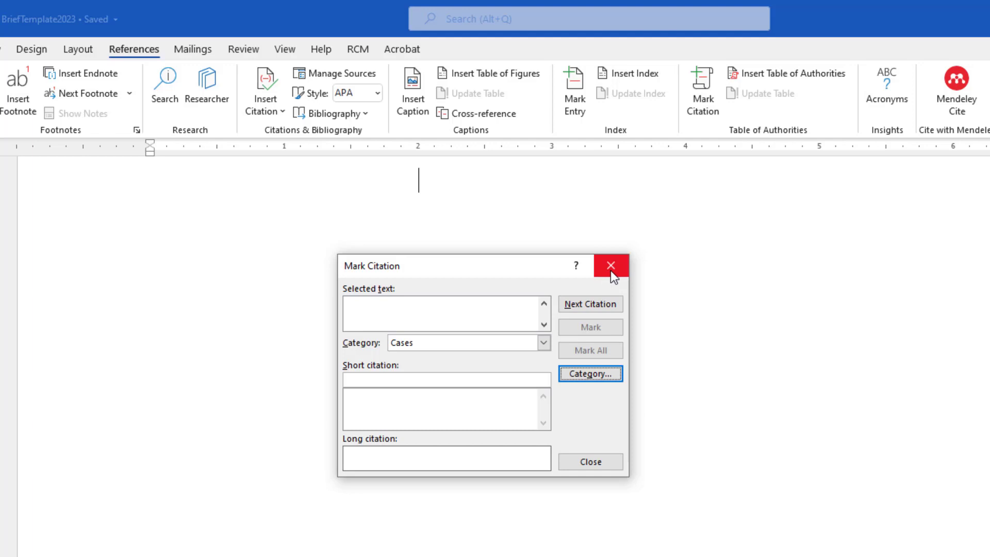
- Reopen Mark Citation and its category list to verify Other Authorities at position 8
left_click(610, 265)
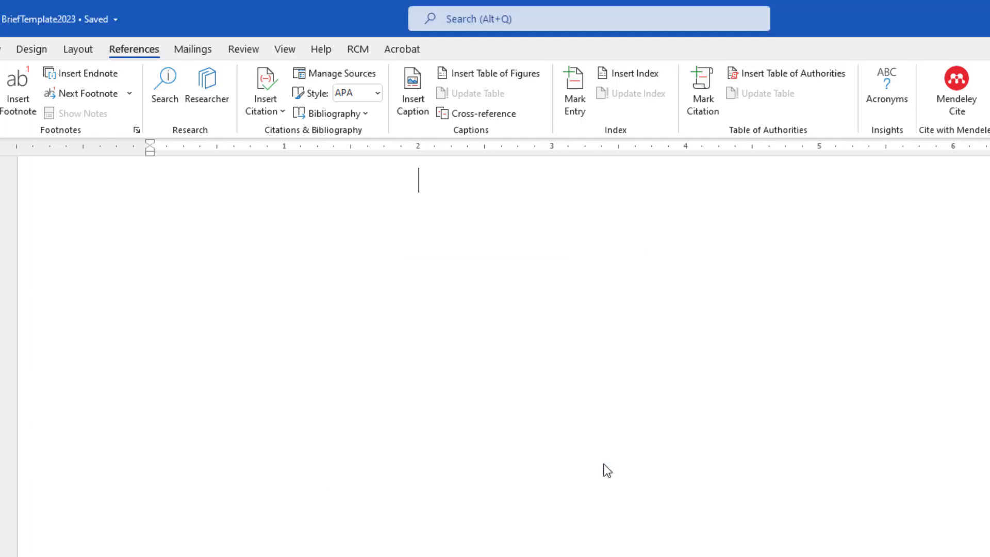
left_click(701, 98)
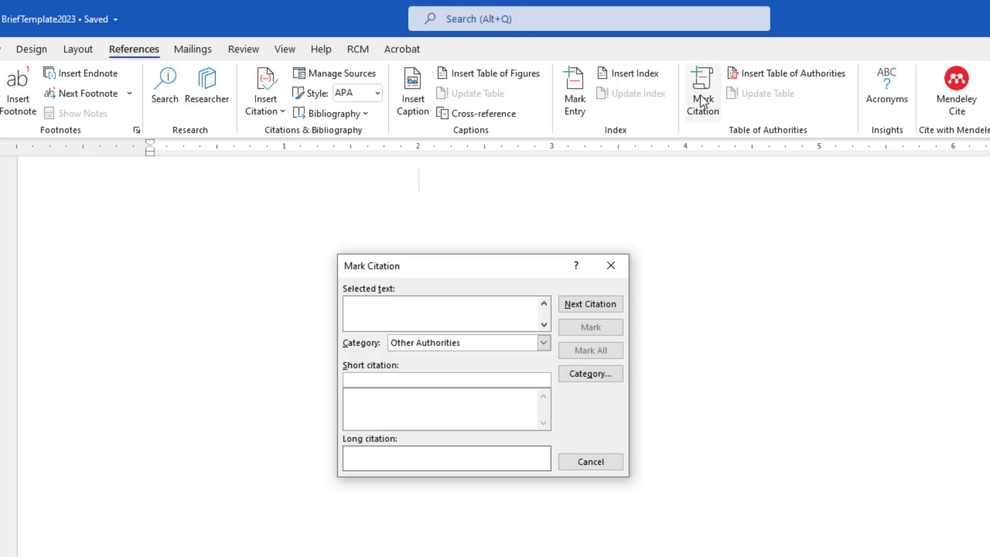
left_click(590, 374)
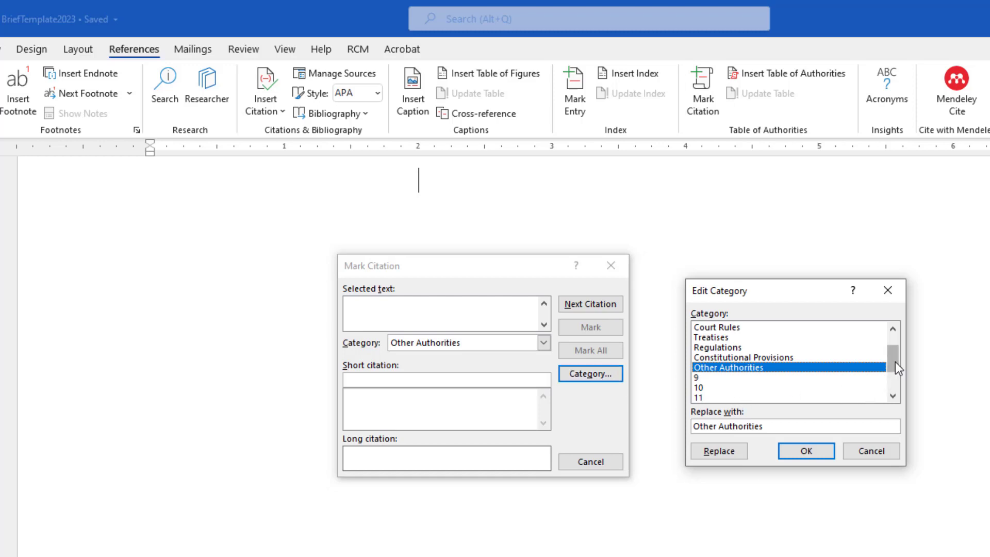